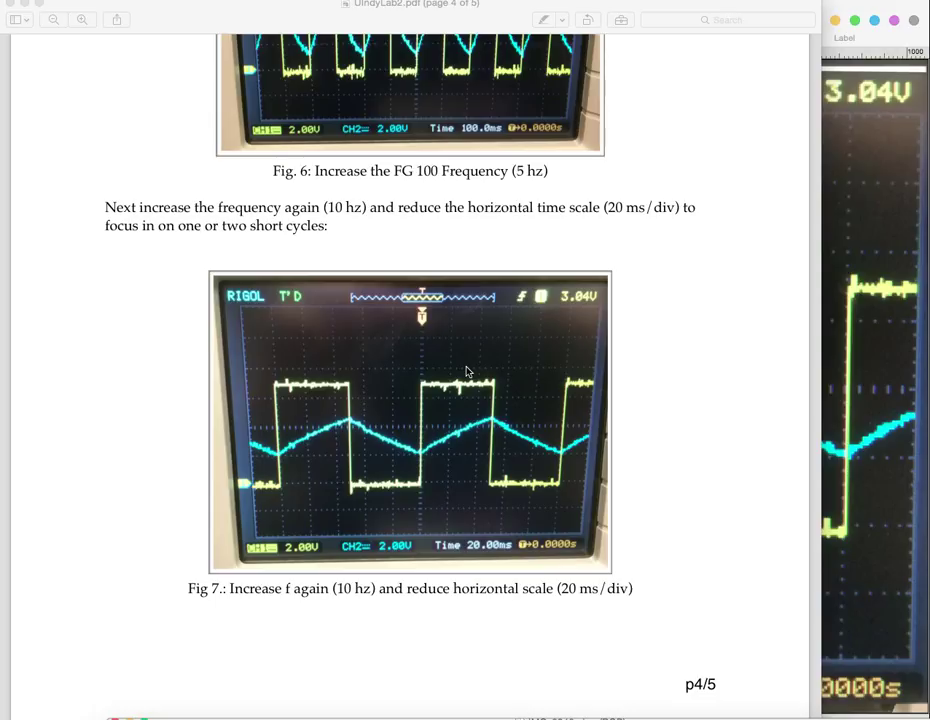
{"action": "mouse_move", "coordinate": [473, 283]}
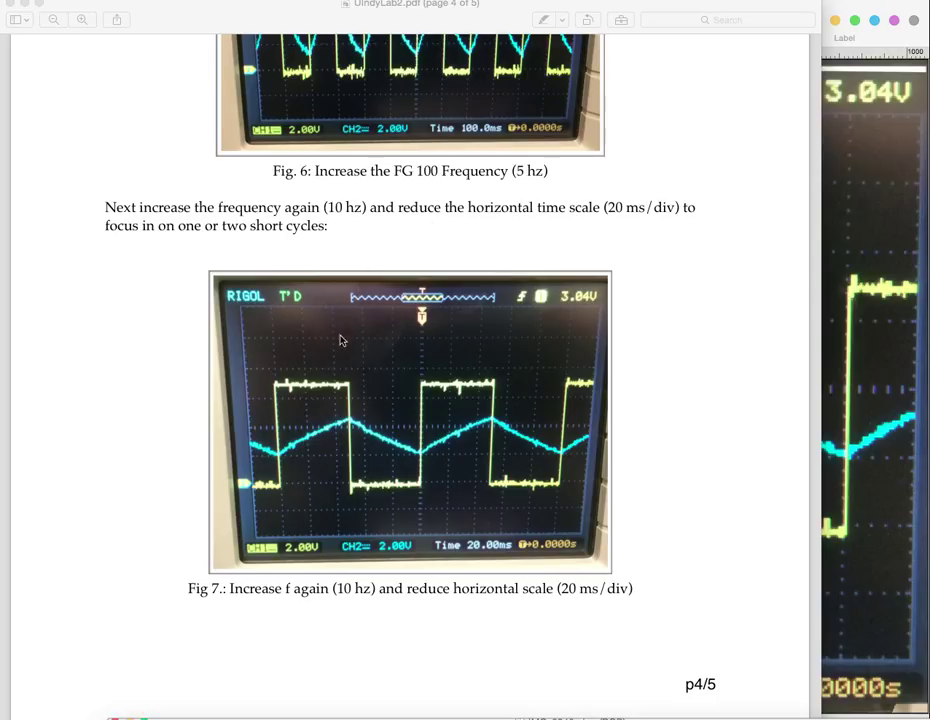
{"action": "mouse_move", "coordinate": [401, 392]}
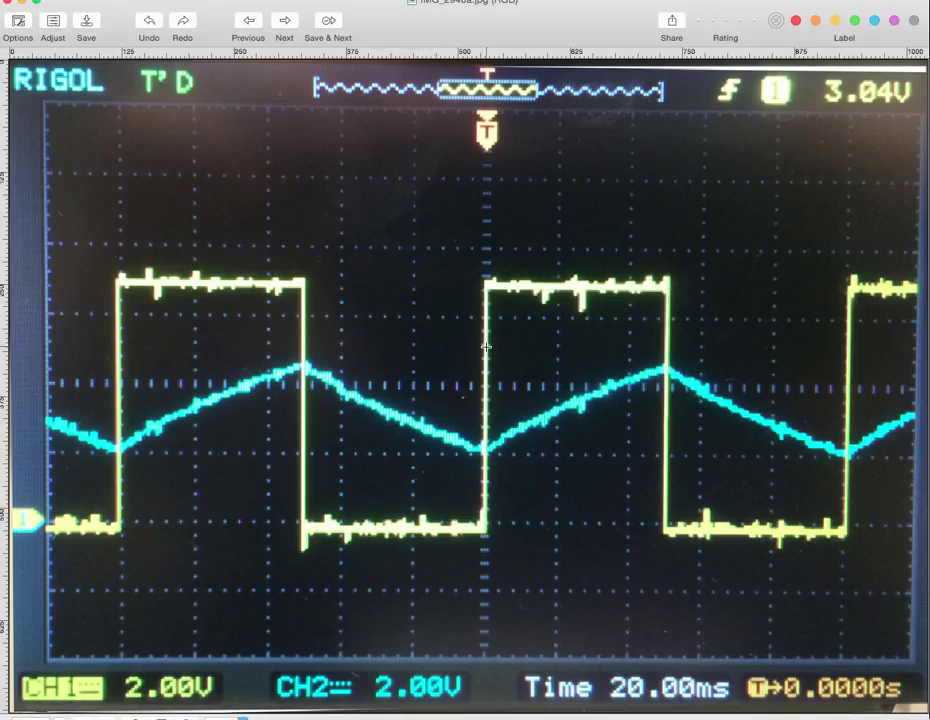
{"action": "mouse_move", "coordinate": [449, 342]}
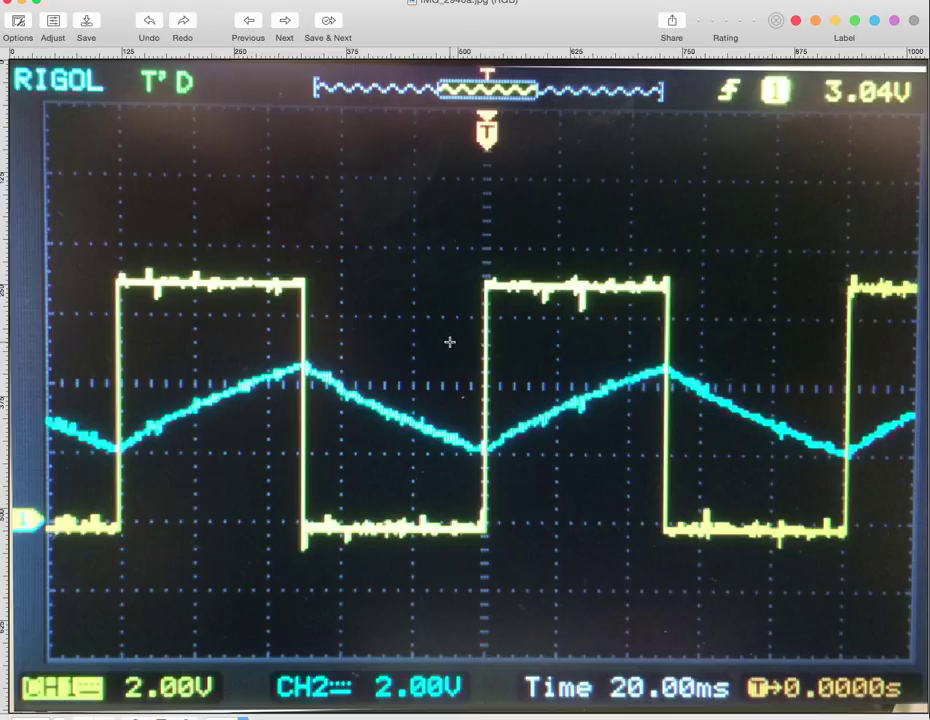
{"action": "mouse_move", "coordinate": [294, 342]}
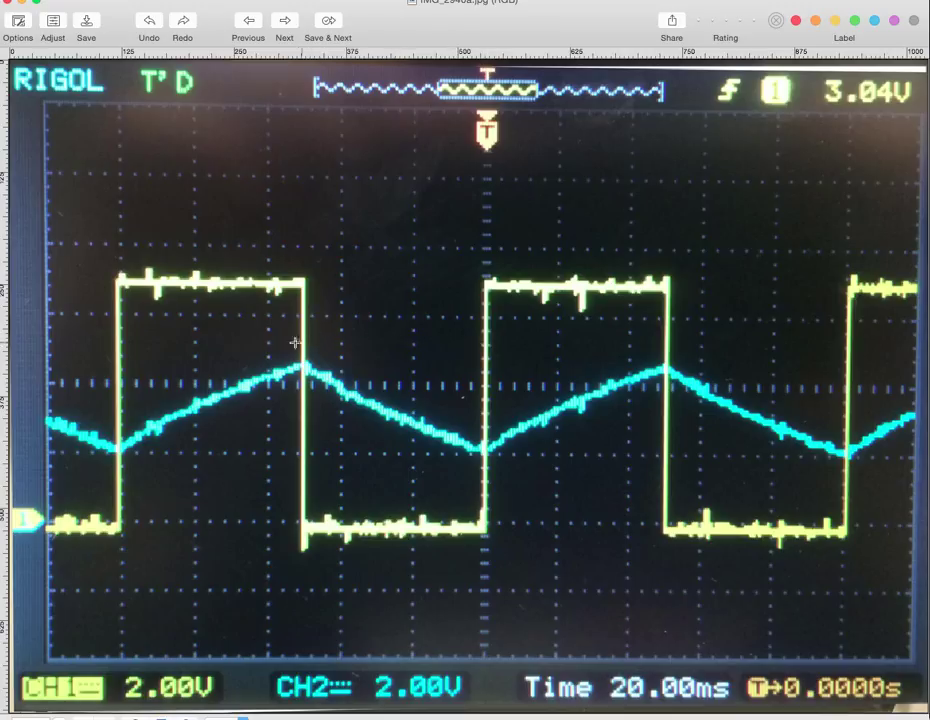
{"action": "mouse_move", "coordinate": [143, 544]}
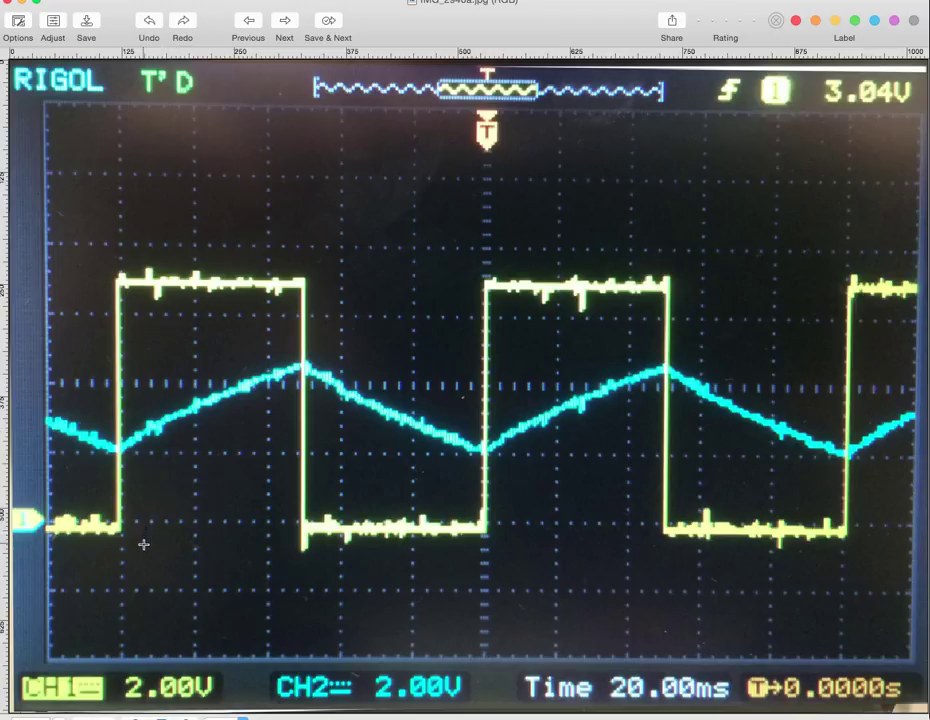
{"action": "mouse_move", "coordinate": [120, 527]}
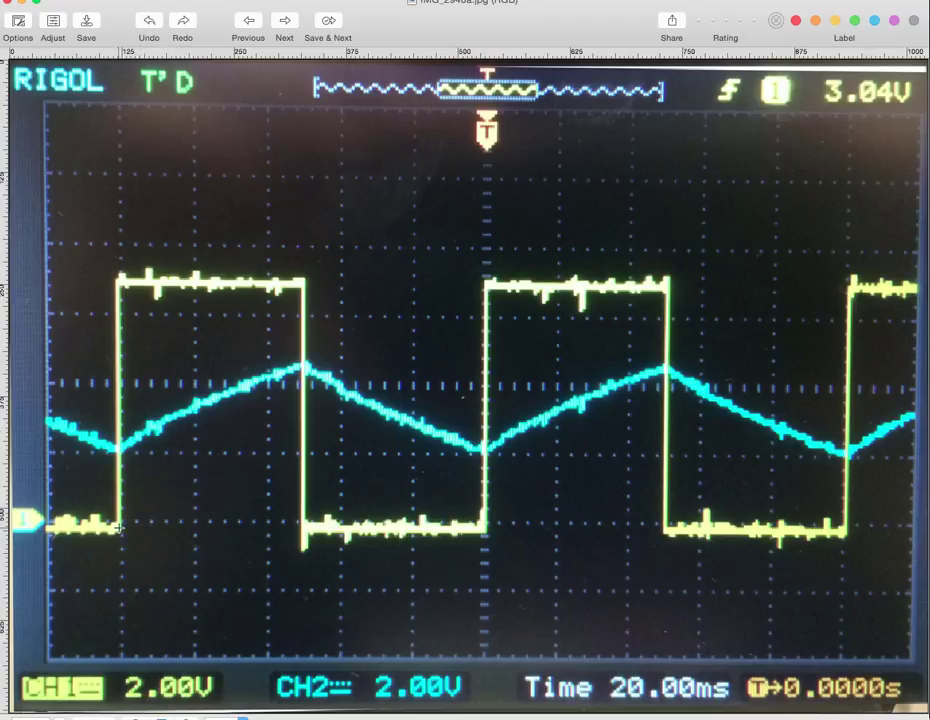
{"action": "mouse_move", "coordinate": [133, 283]}
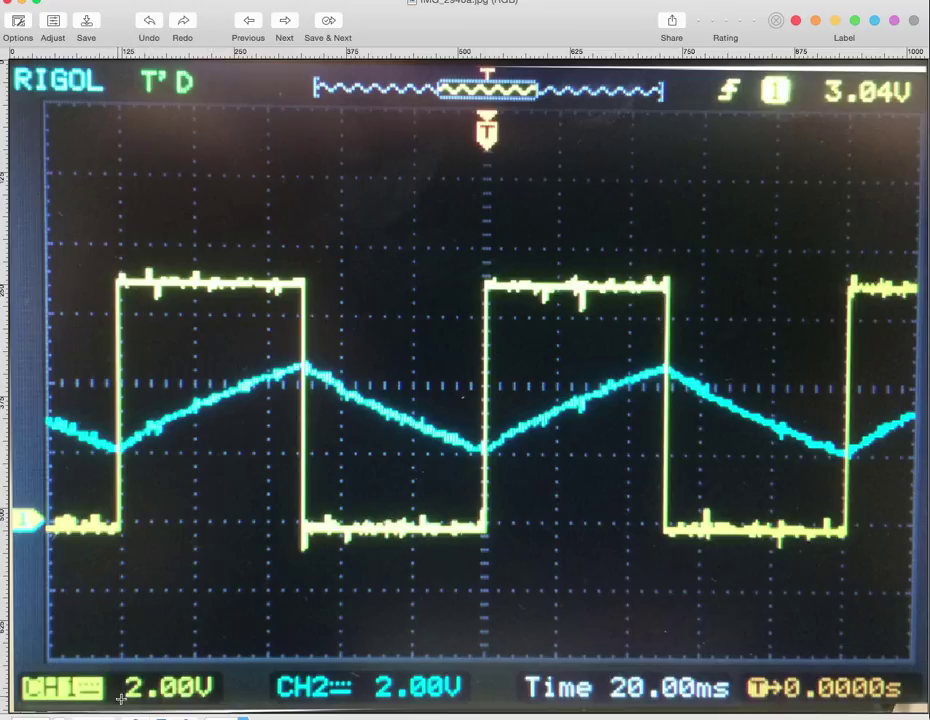
{"action": "mouse_move", "coordinate": [133, 540]}
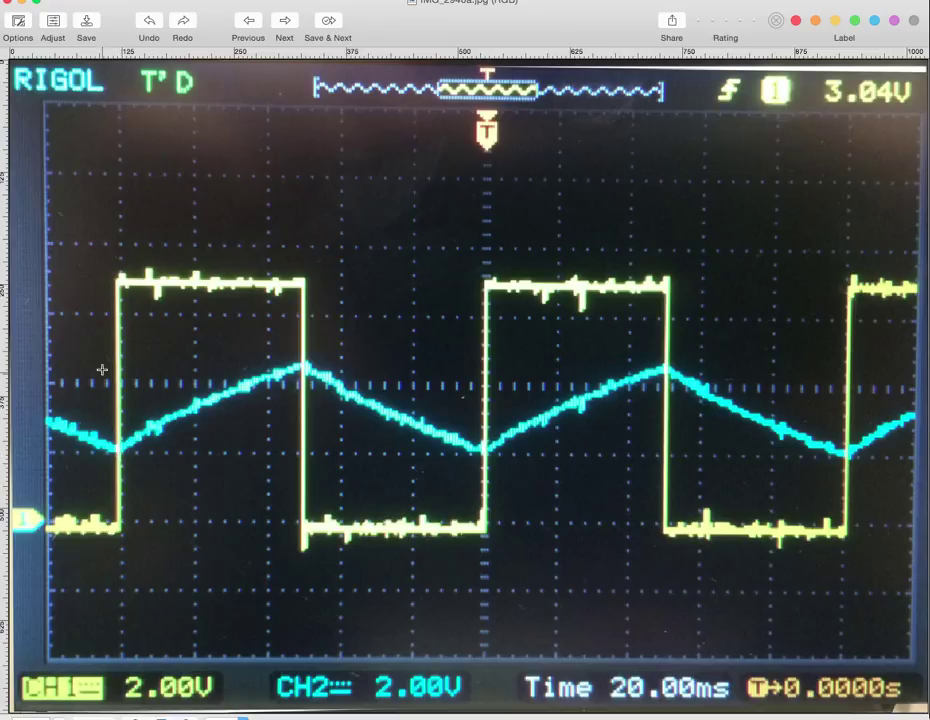
{"action": "mouse_move", "coordinate": [118, 449]}
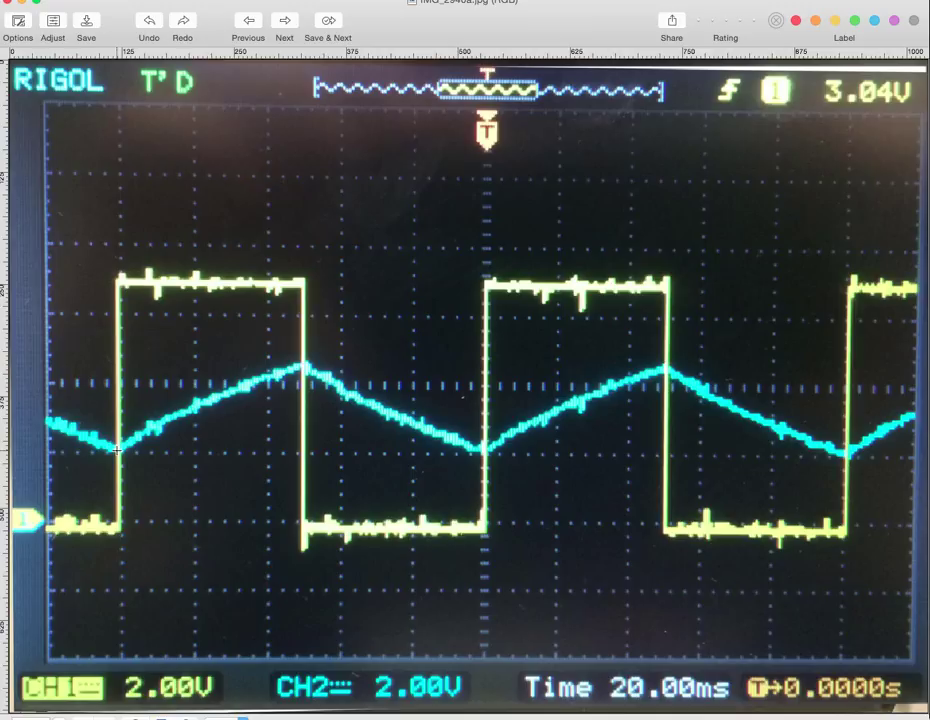
{"action": "mouse_move", "coordinate": [124, 293]}
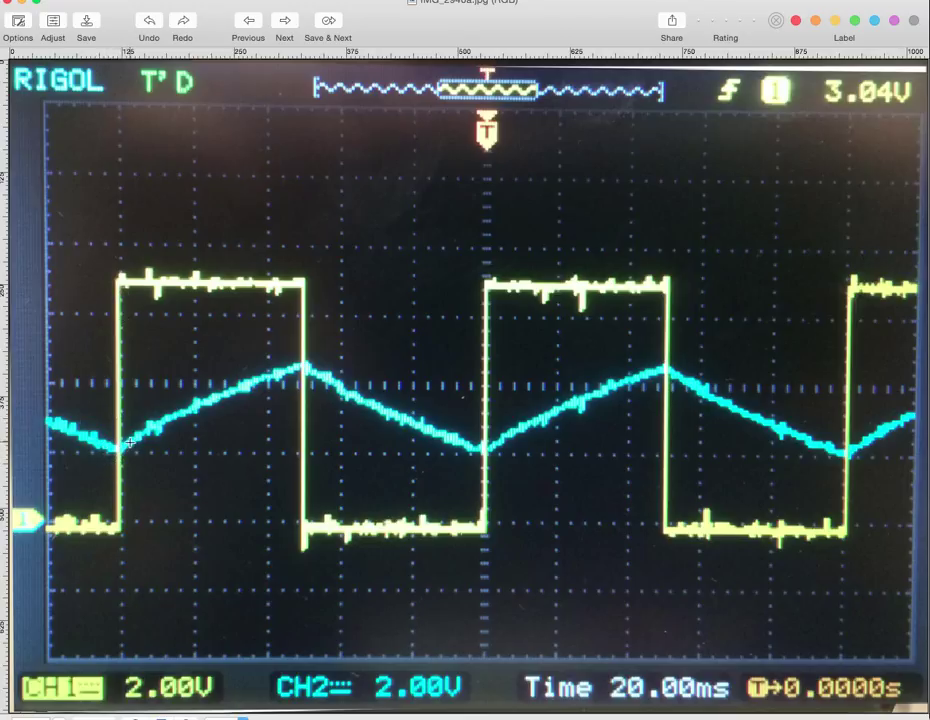
{"action": "mouse_move", "coordinate": [145, 442]}
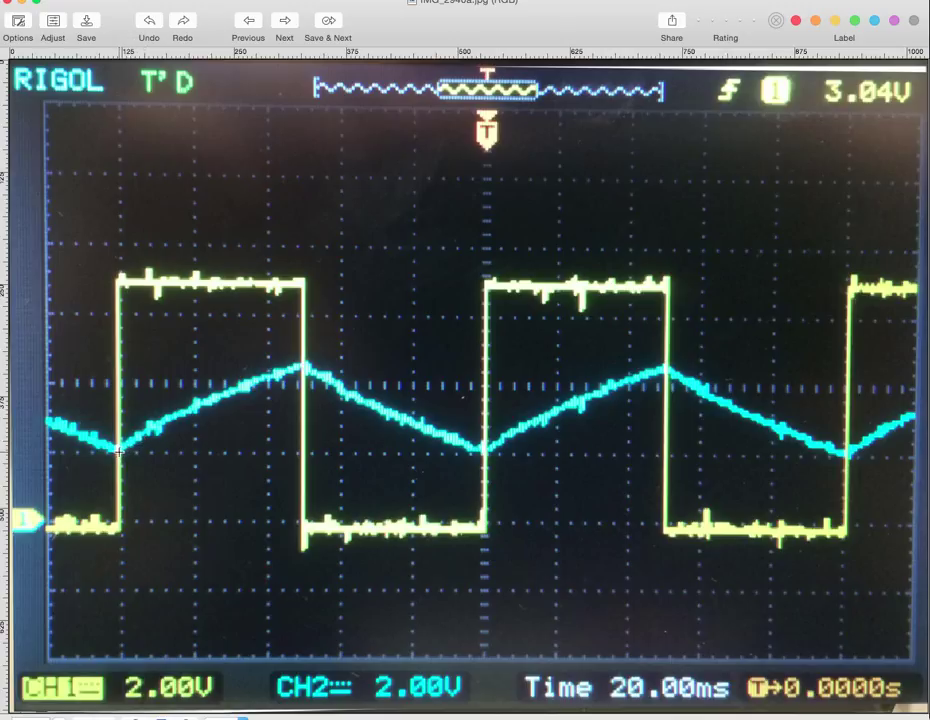
Step: Draw a red arrow from the first cyan slope's trough up and right along the charging curve
{"action": "left_click_drag", "start_coordinate": [117, 457], "coordinate": [293, 325]}
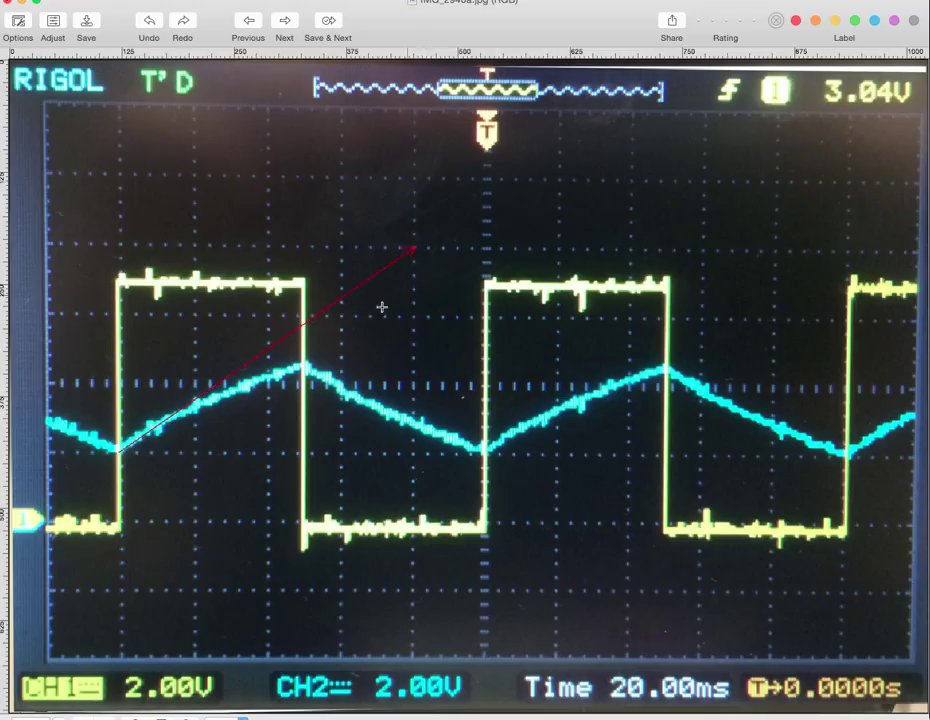
{"action": "mouse_move", "coordinate": [150, 451]}
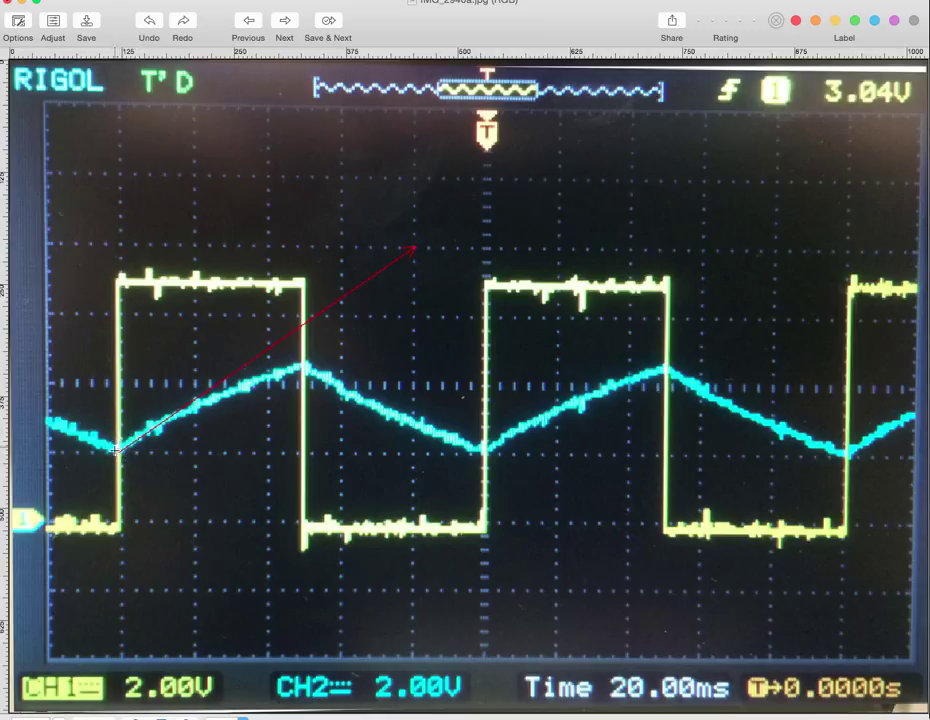
{"action": "mouse_move", "coordinate": [390, 267]}
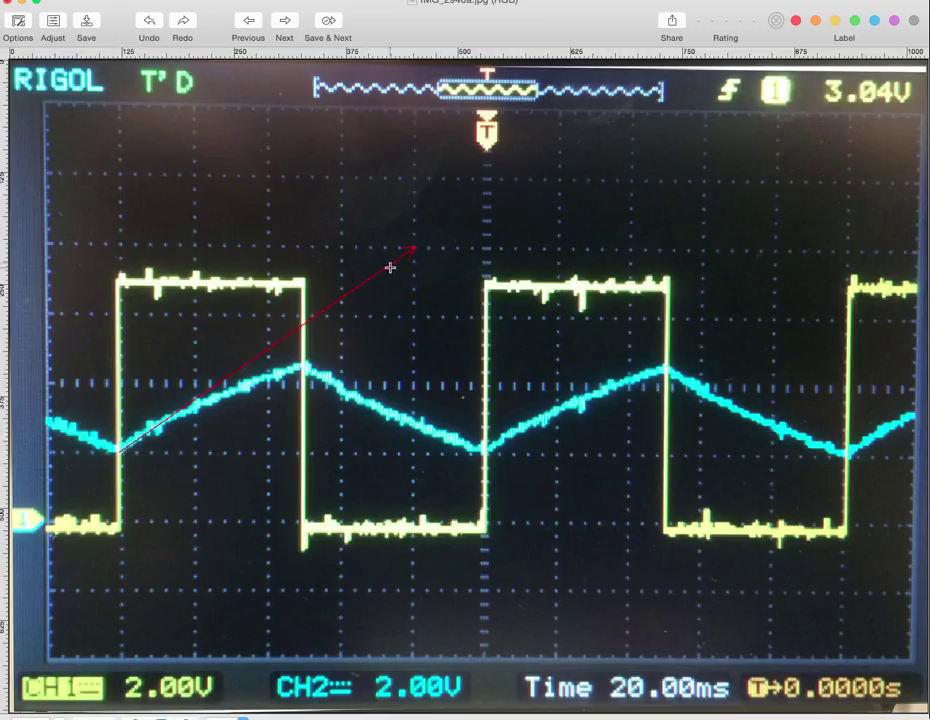
{"action": "mouse_move", "coordinate": [135, 452]}
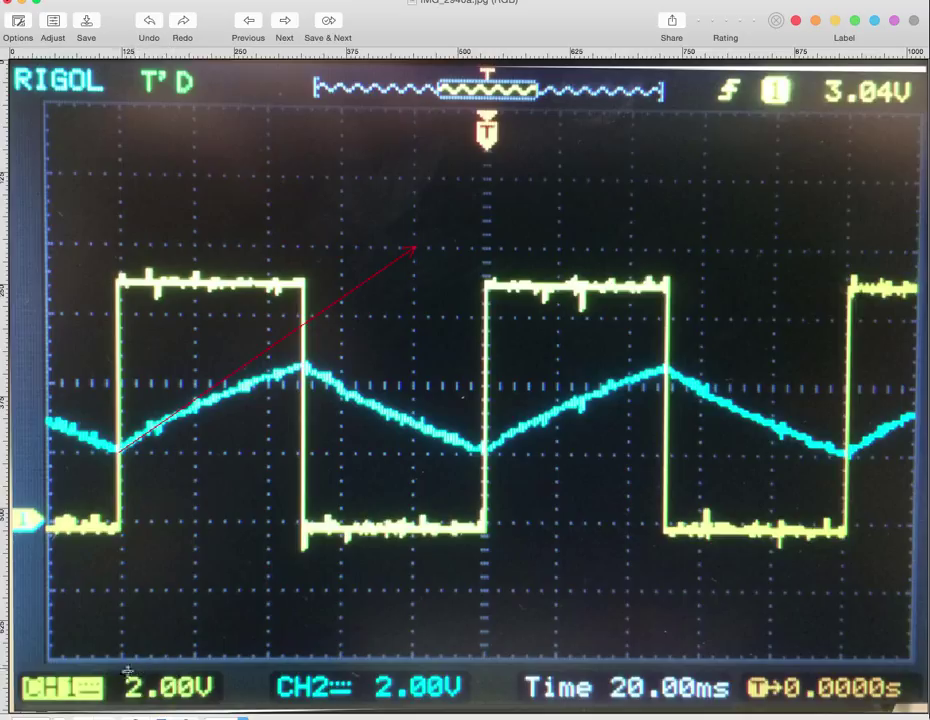
{"action": "mouse_move", "coordinate": [416, 256]}
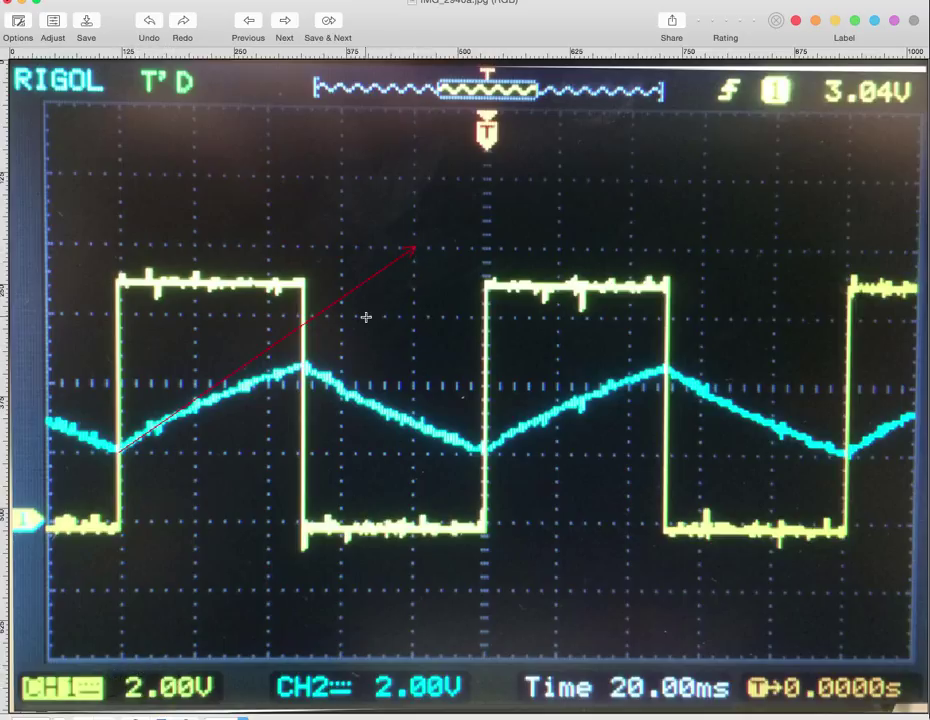
{"action": "mouse_move", "coordinate": [302, 352]}
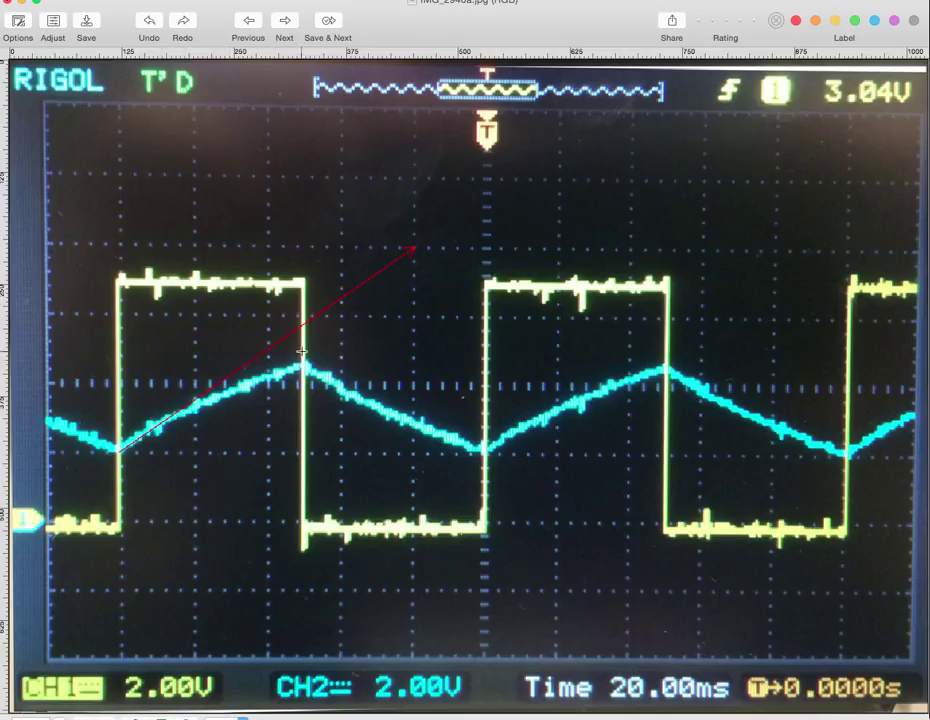
{"action": "mouse_move", "coordinate": [652, 655]}
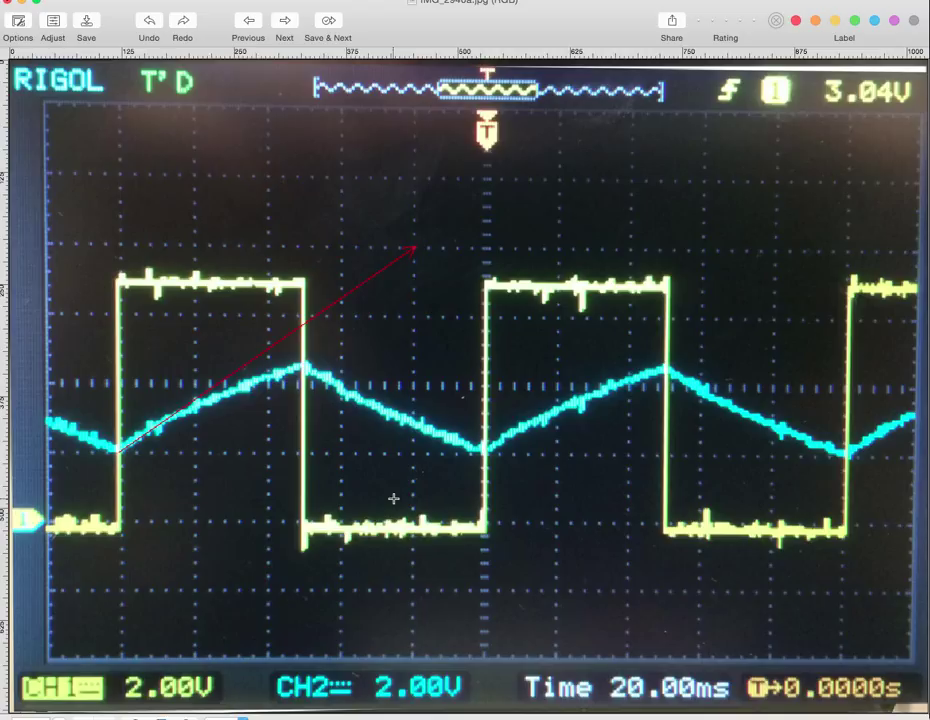
{"action": "mouse_move", "coordinate": [538, 309]}
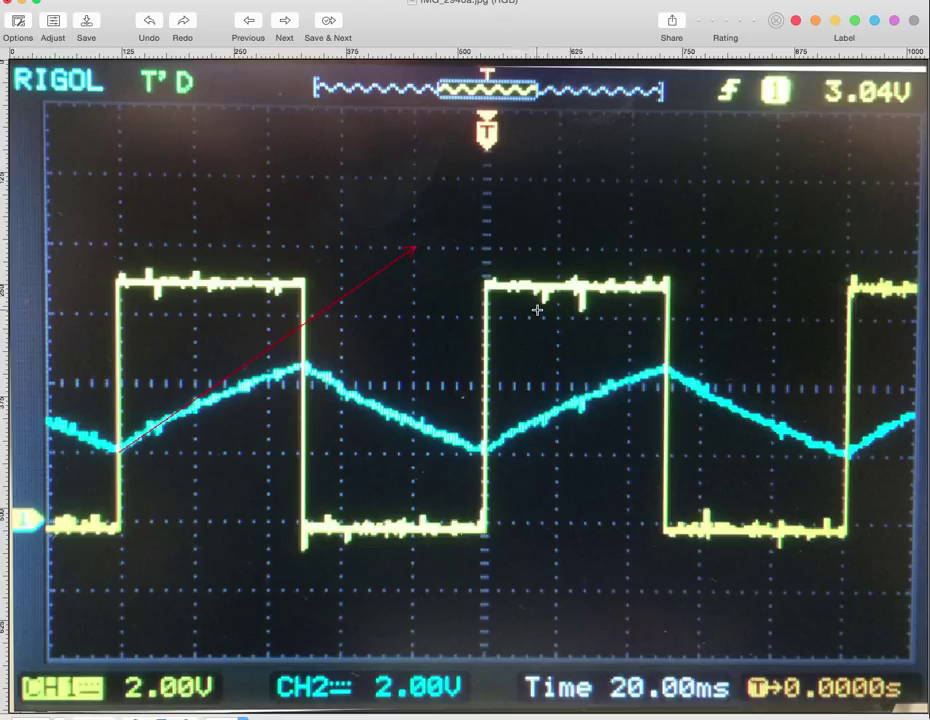